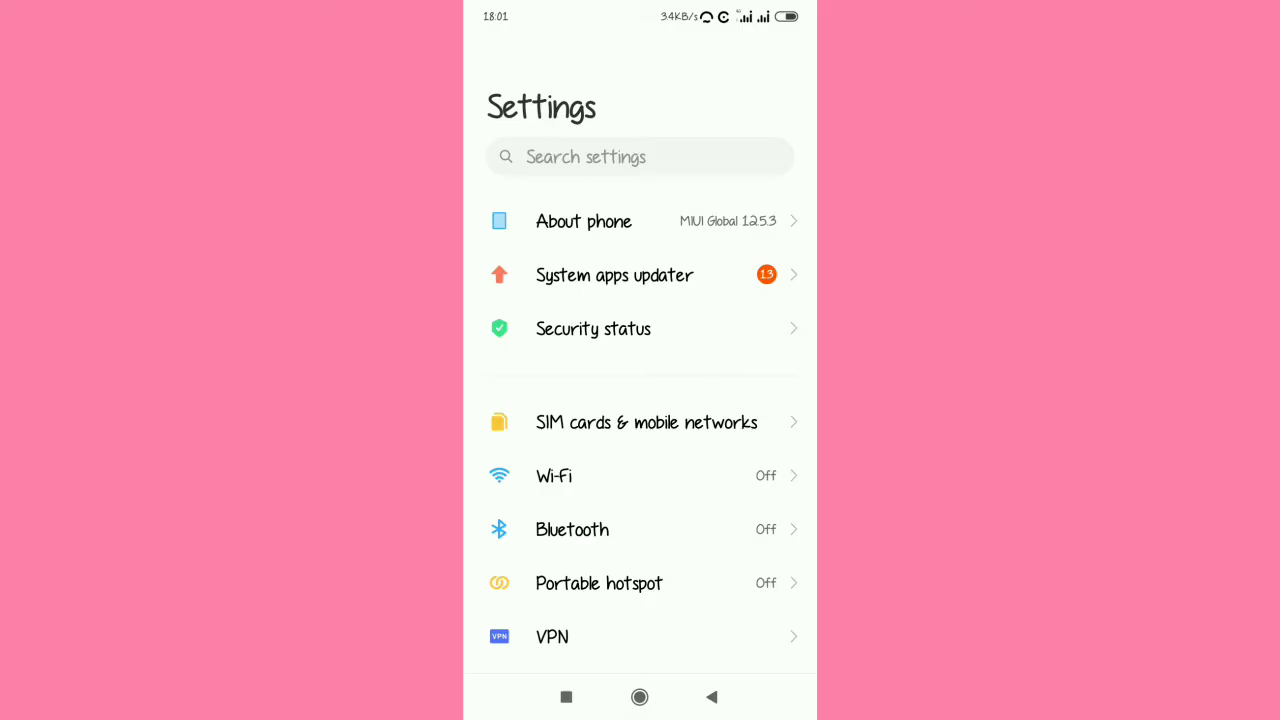
Step: Scroll down the Settings list to reach Apps
scroll("down", 3)
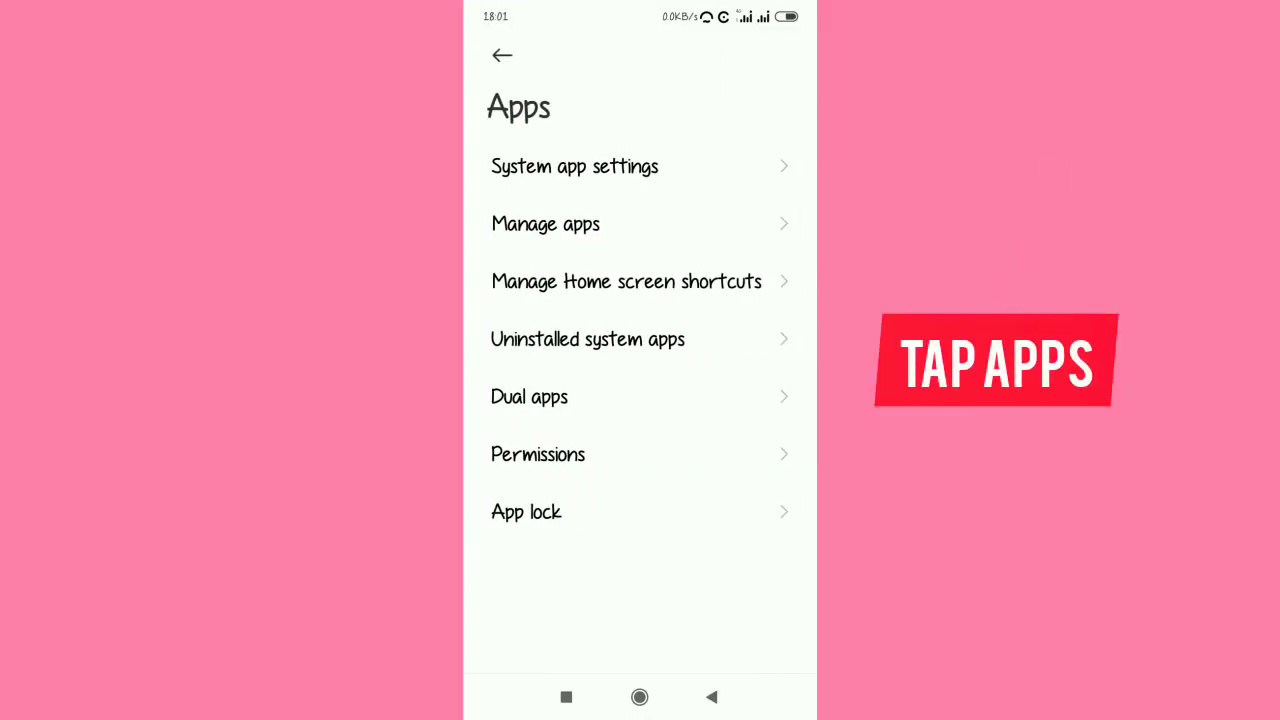
Step: Search Manage apps for 'Netflix' and open its App info page
left_click(640, 223)
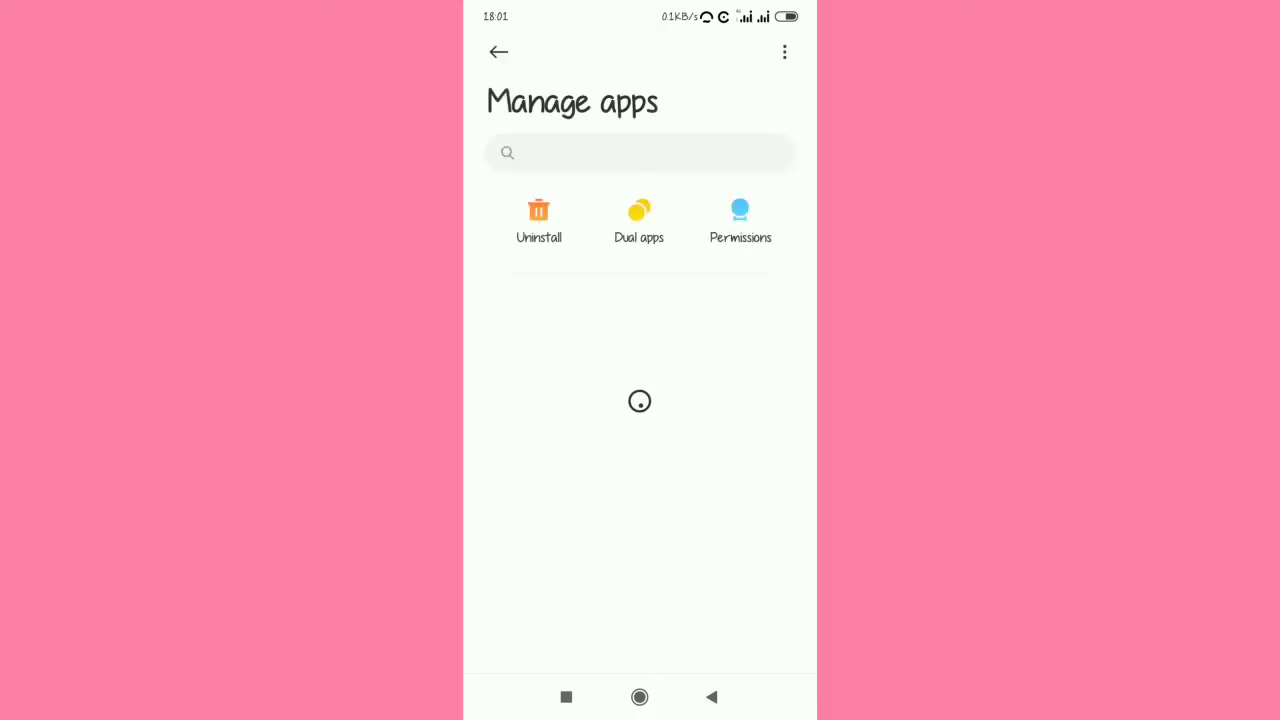
left_click(640, 153)
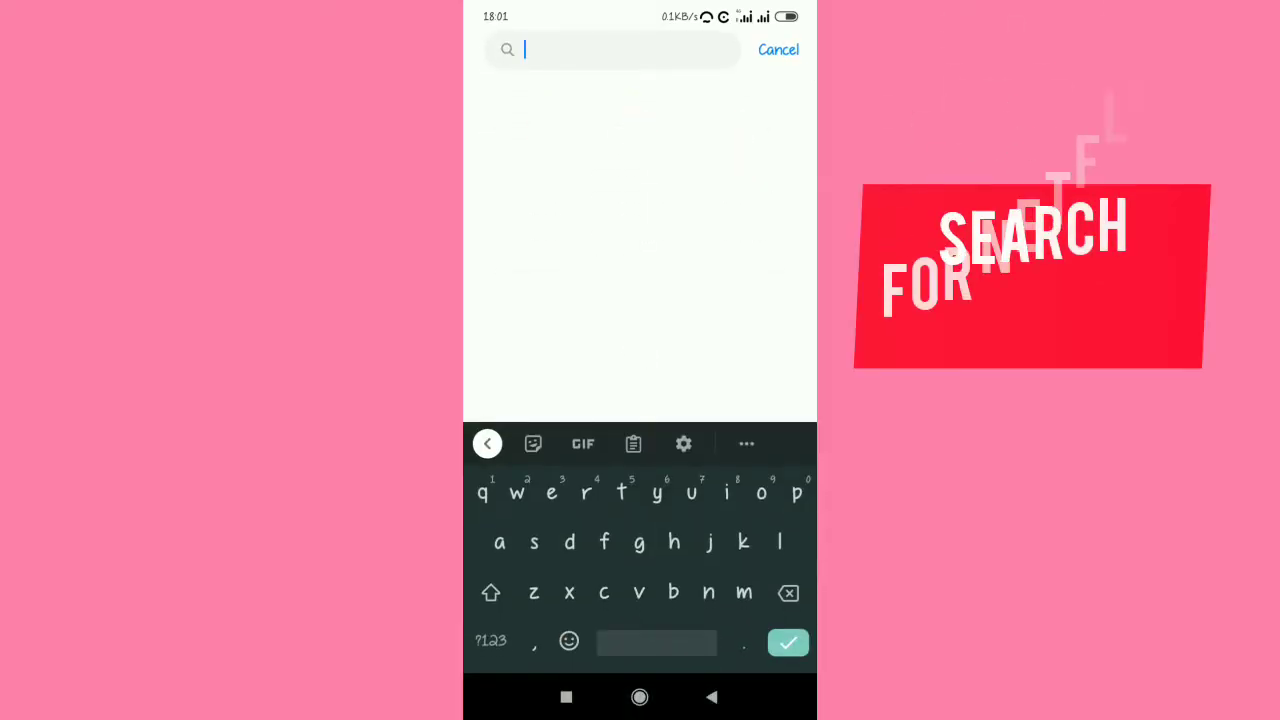
type("Netflix")
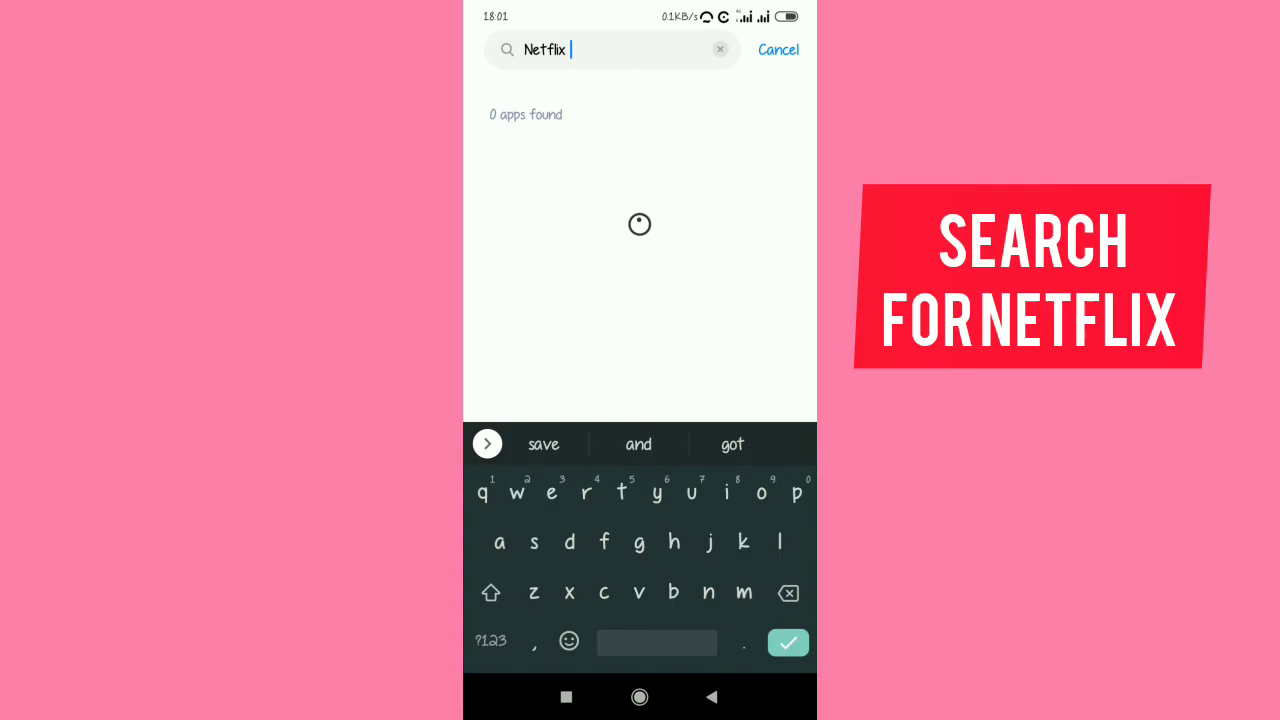
left_click(787, 642)
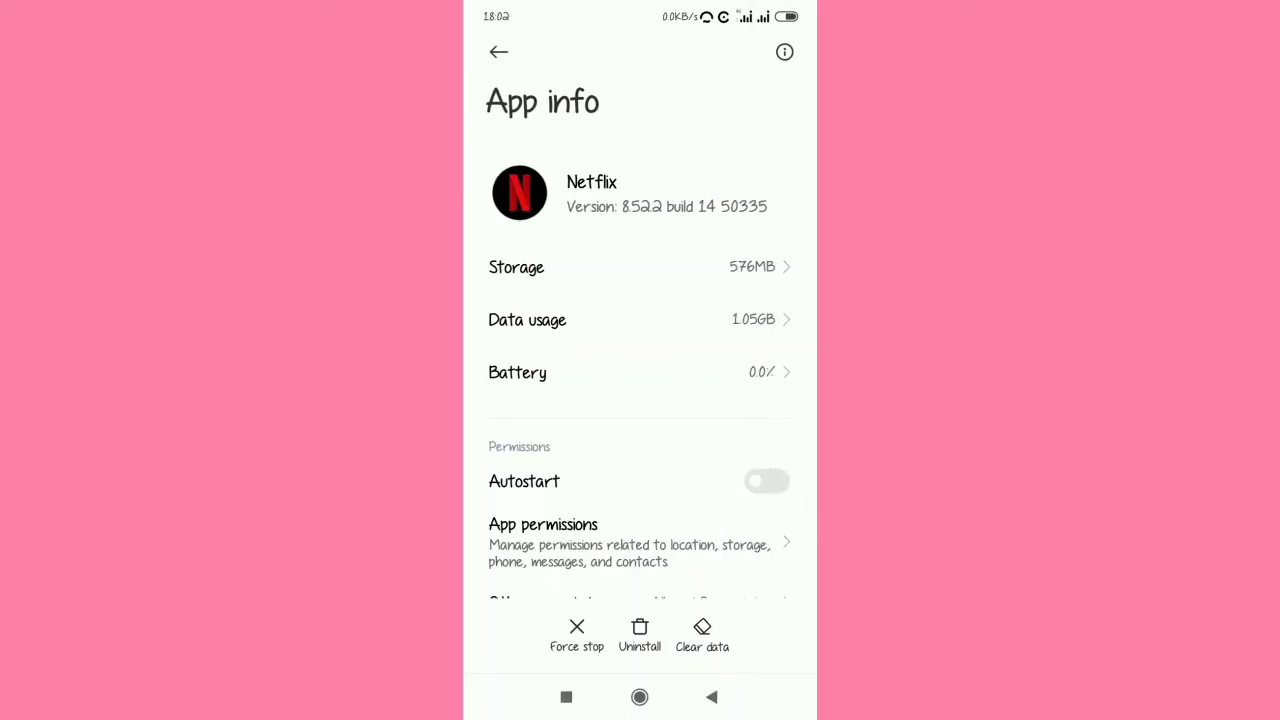
Step: Force-stop Netflix, clear its cache, and start clearing all its data
left_click(577, 635)
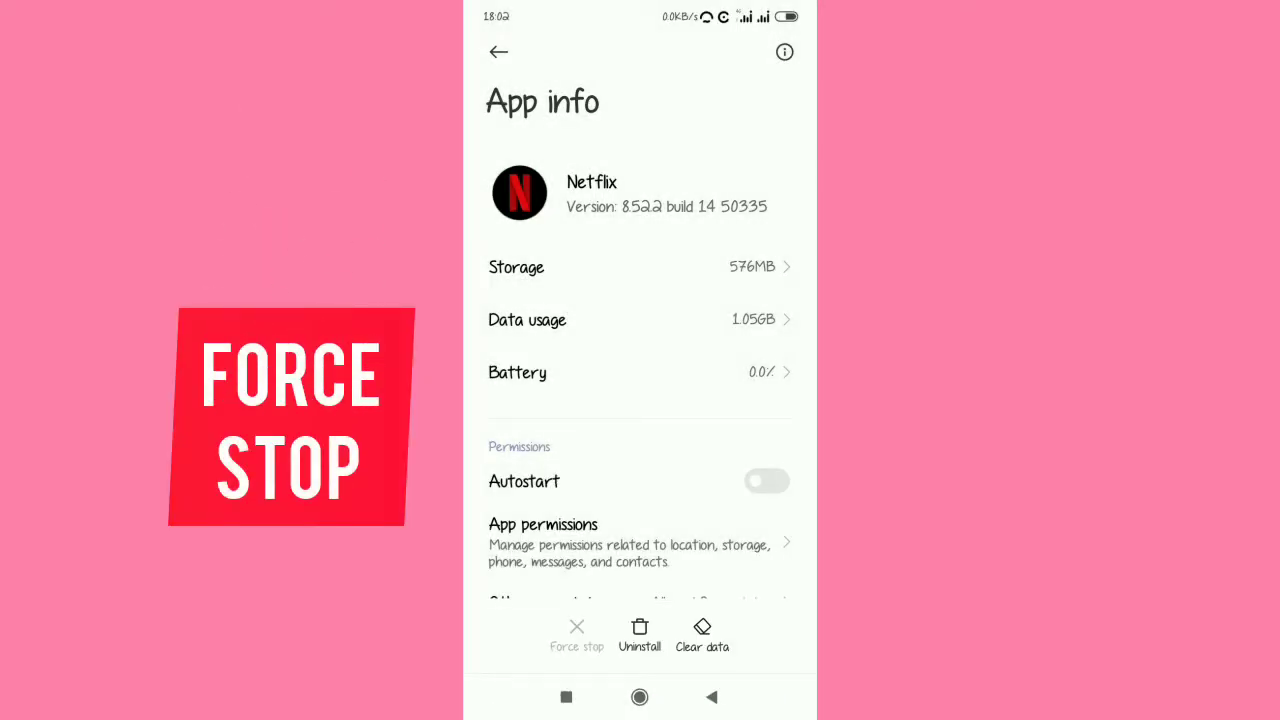
left_click(702, 635)
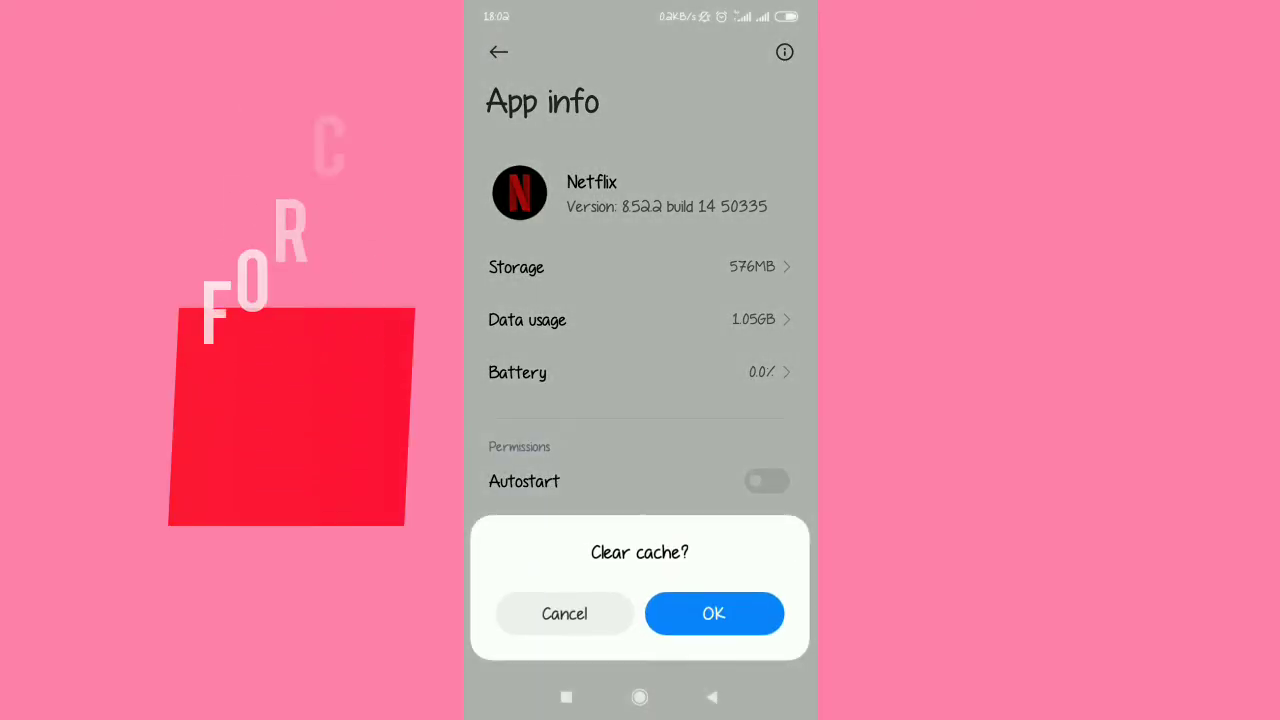
left_click(713, 613)
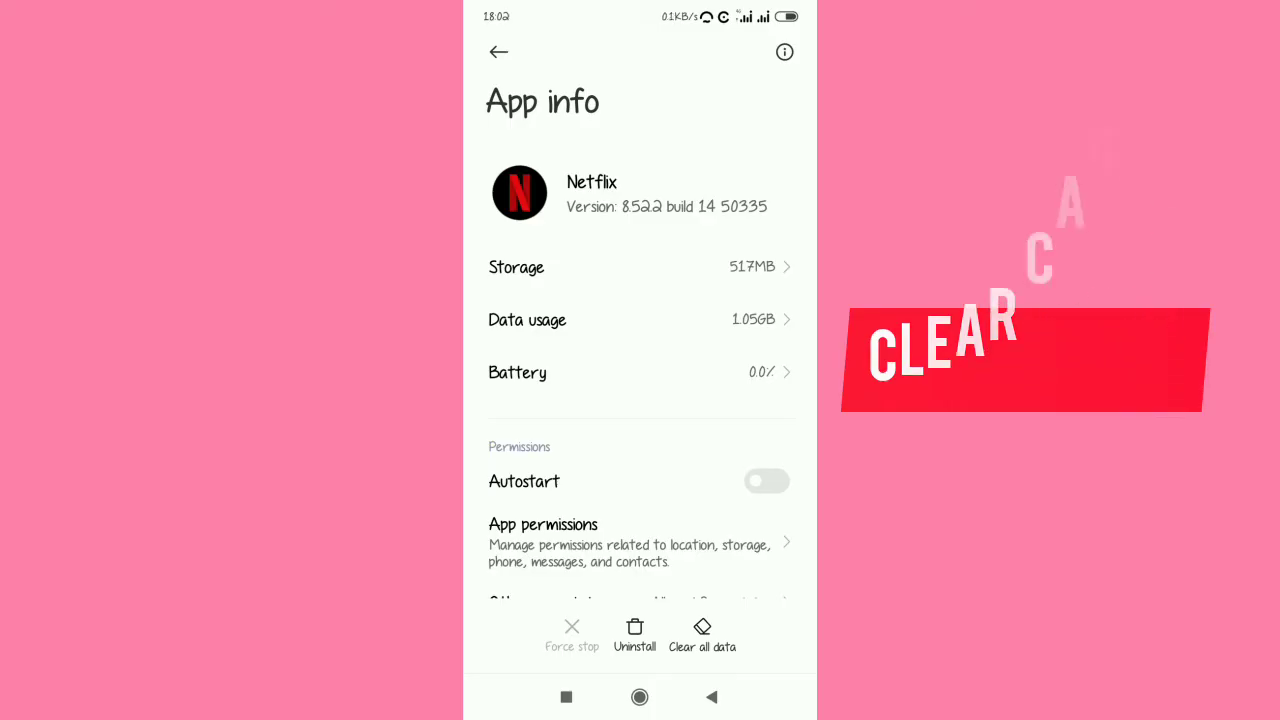
left_click(702, 635)
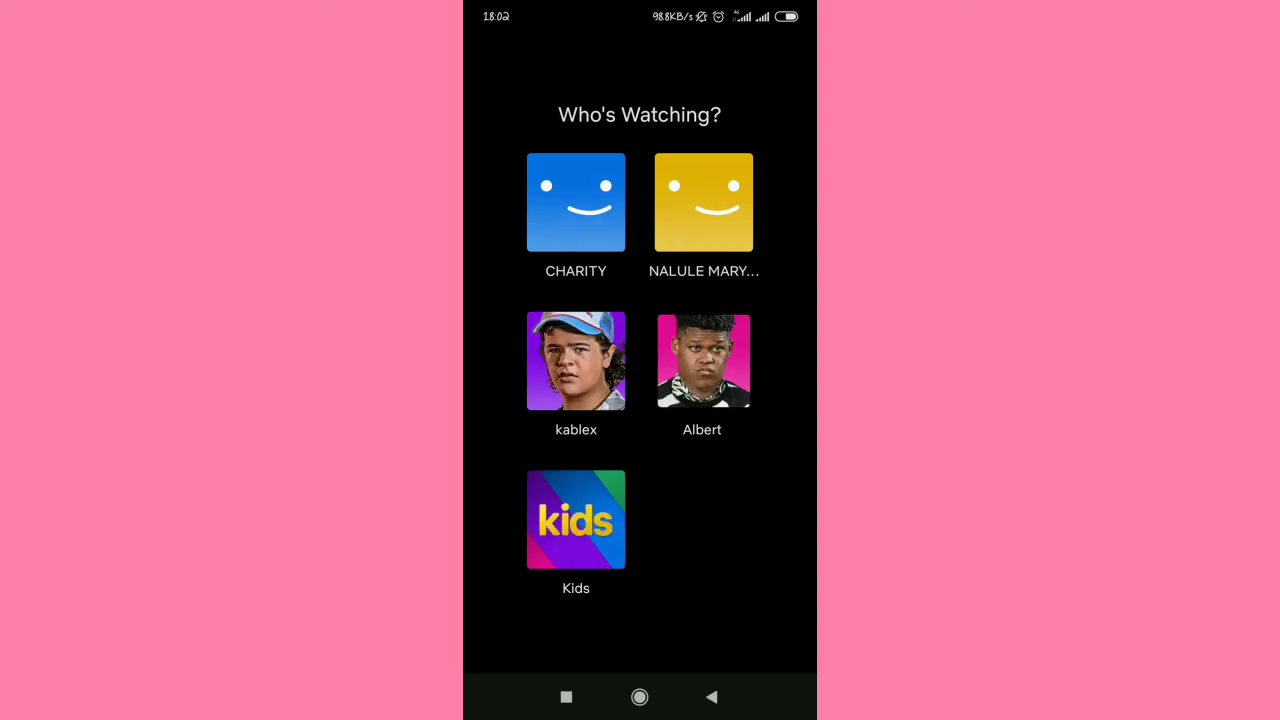
Step: Choose a profile on the Who's Watching screen
left_click(702, 361)
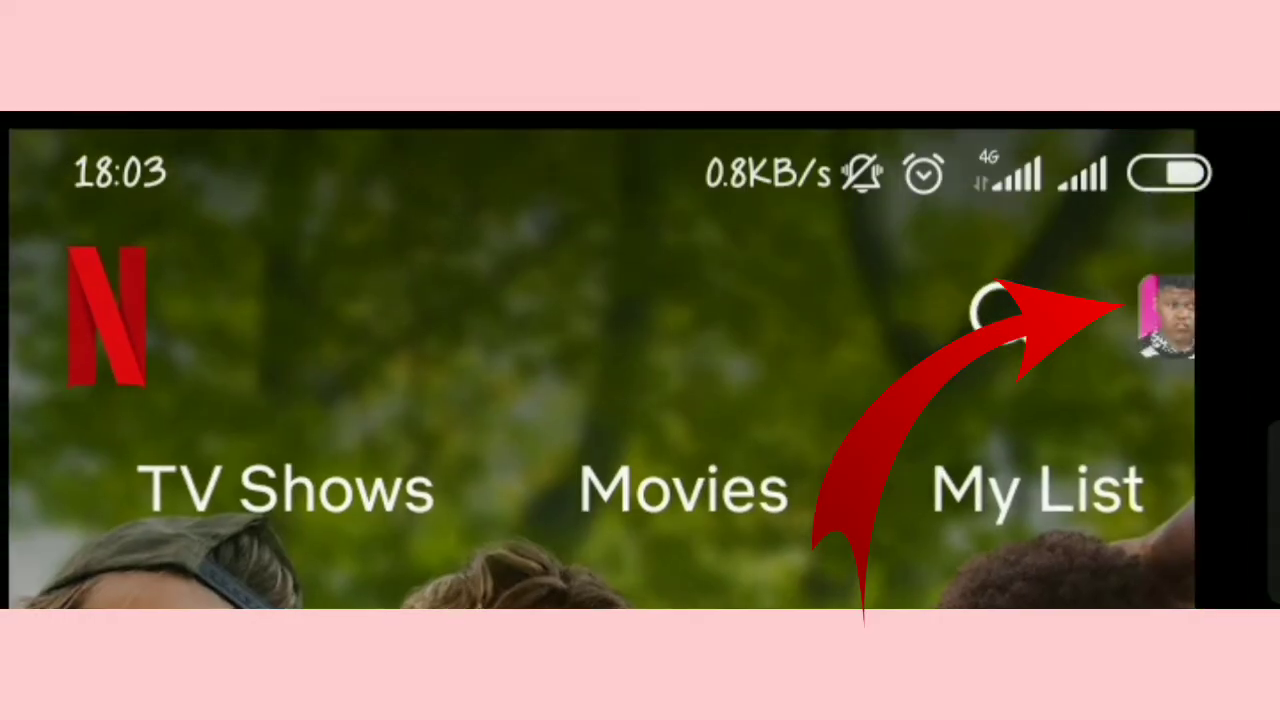
Step: Sign out of Netflix from the Profiles & More screen, confirming the dialog
left_click(1165, 315)
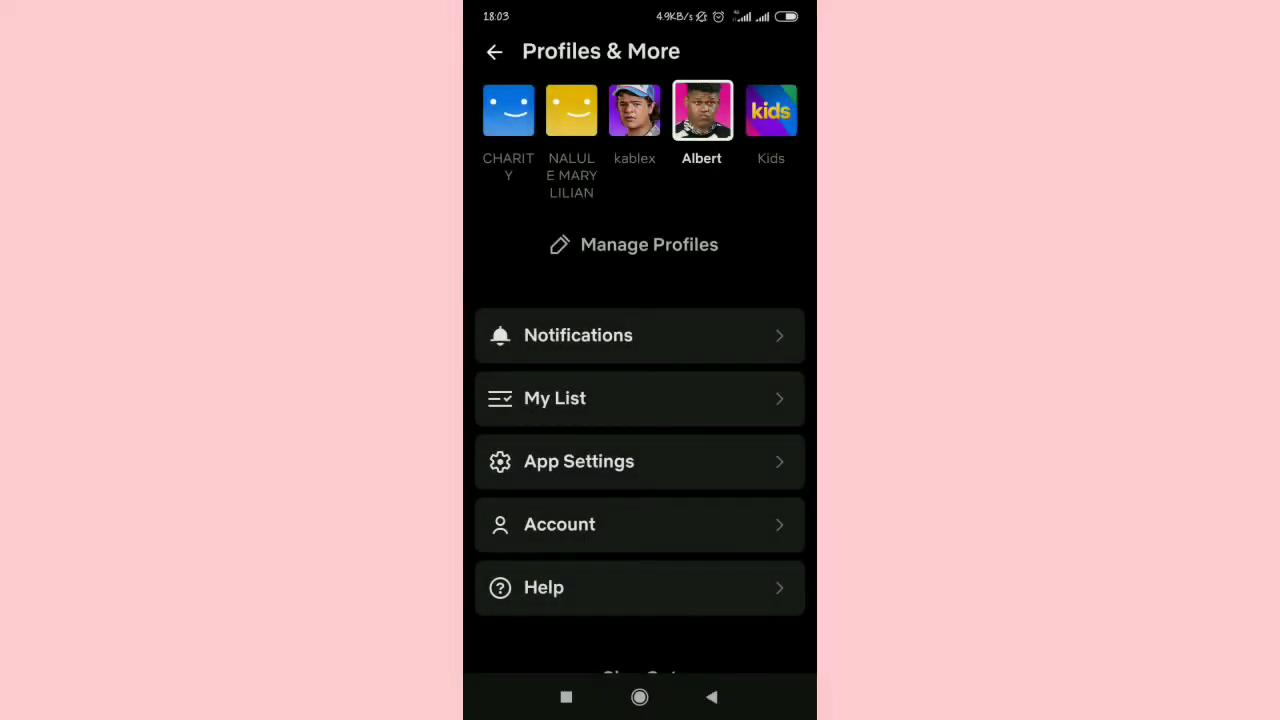
scroll("up", 3)
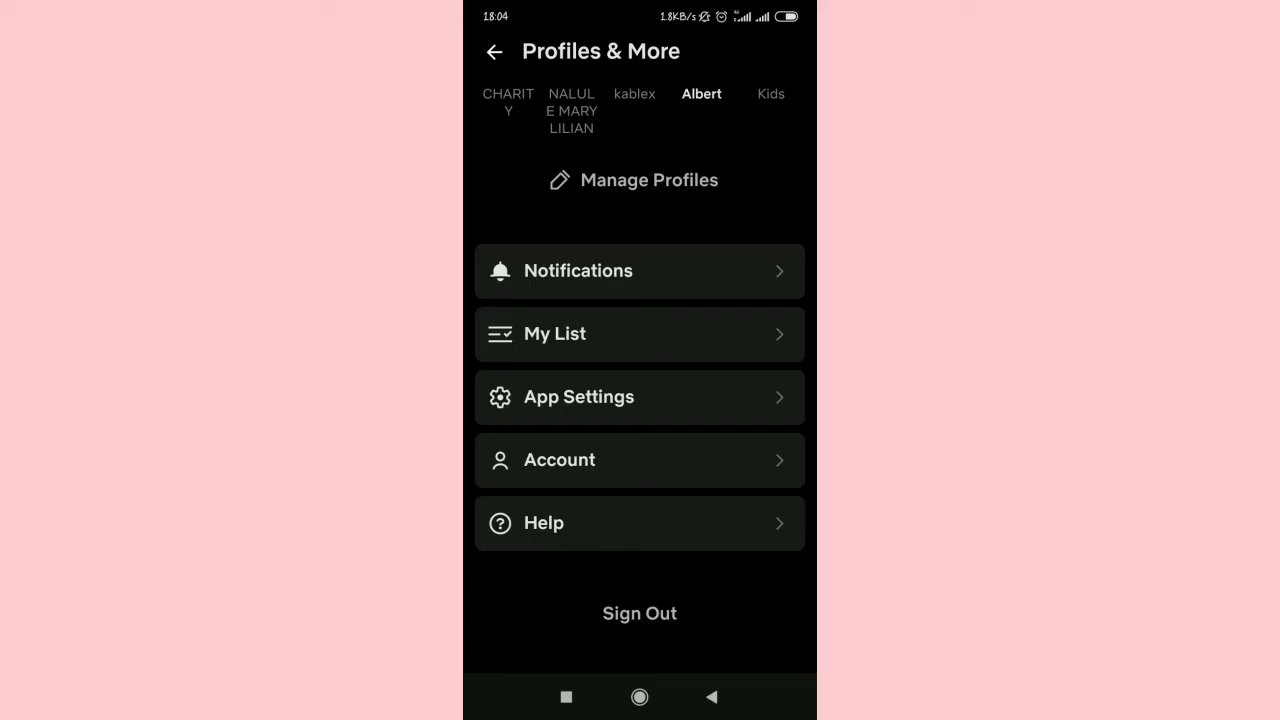
left_click(639, 613)
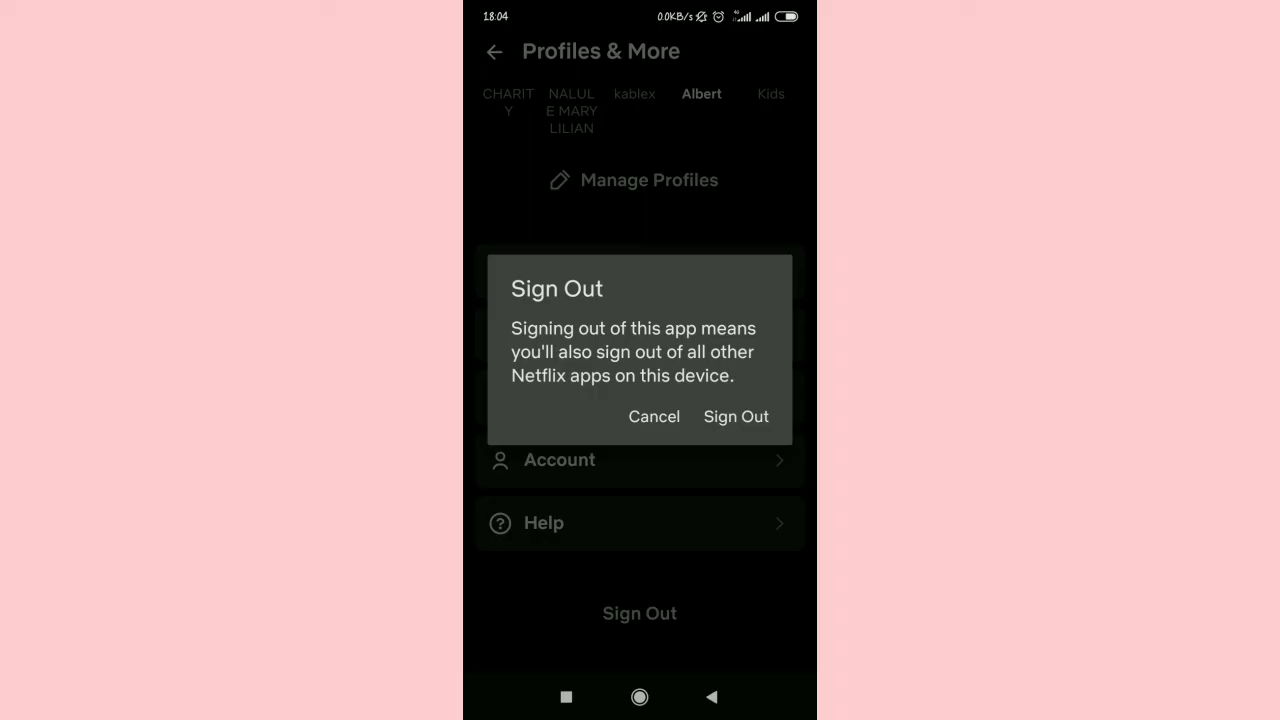
left_click(654, 416)
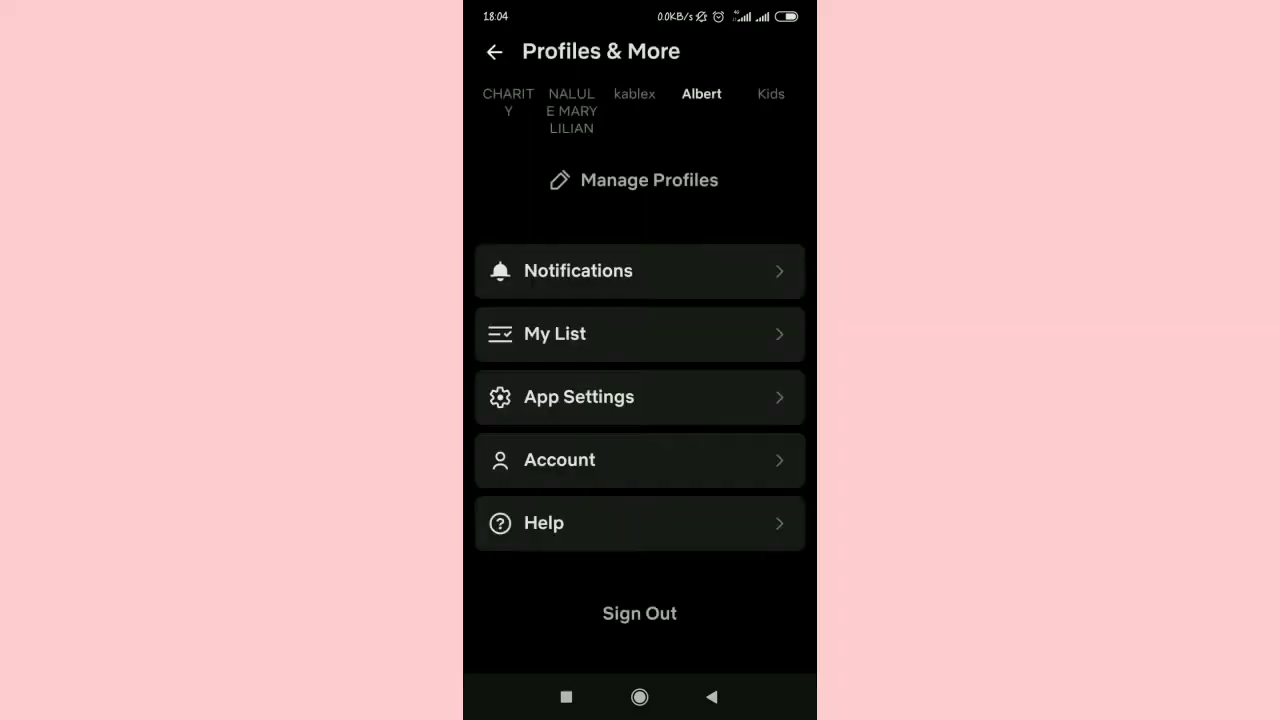